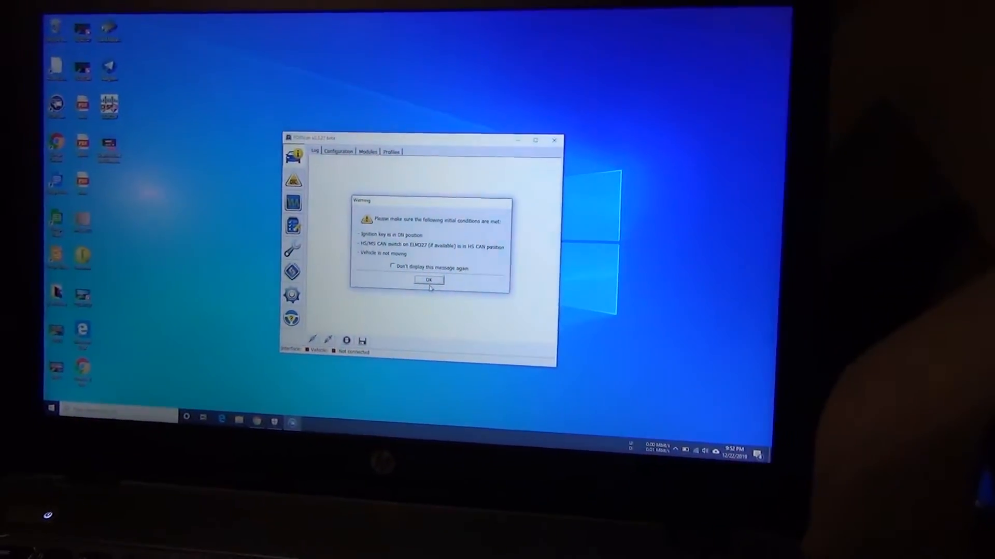
- Acknowledge the initial-conditions warning so FORScan begins connecting through the ELM adapter
{"action": "left_click", "coordinate": [428, 279]}
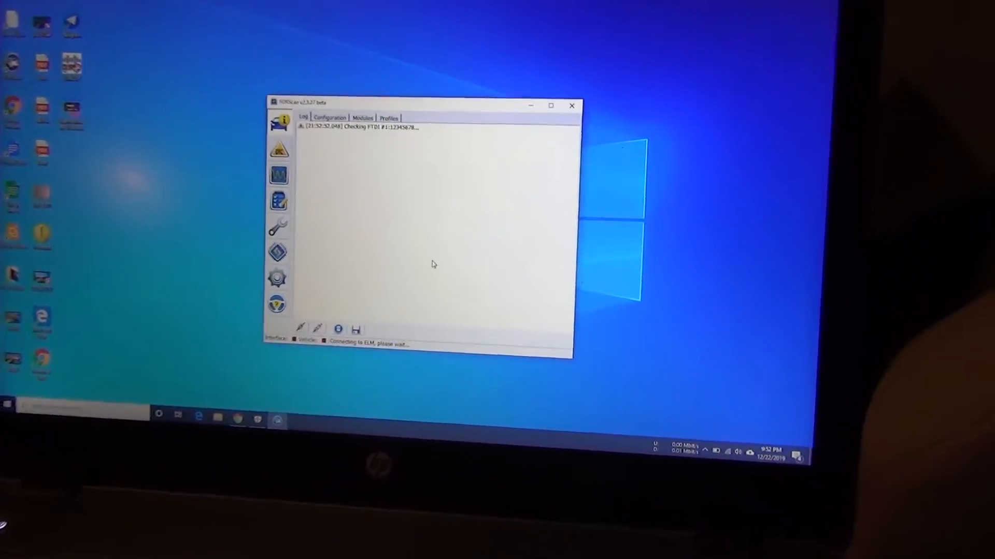